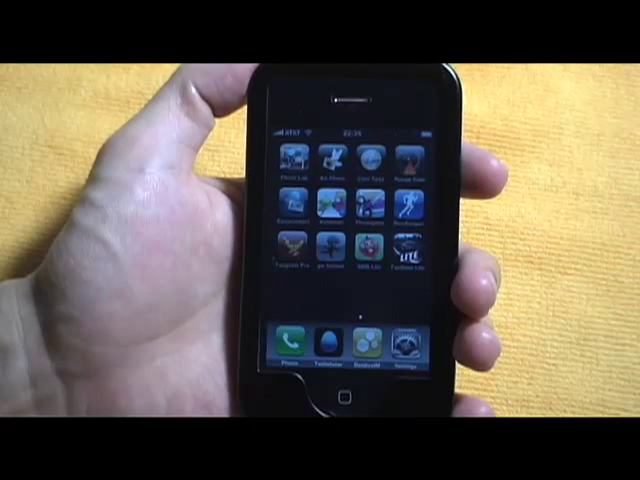
Step: Launch BeejiveIM from its icon in the iPhone dock
click(340, 345)
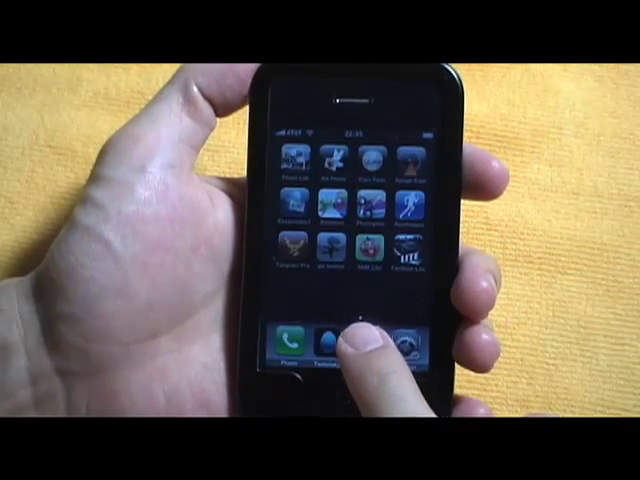
Step: Review the IphoneNews, AOL, Gmail, ICQ, Jabber, Hotmail and Yahoo account statuses, scrolling down
click(333, 340)
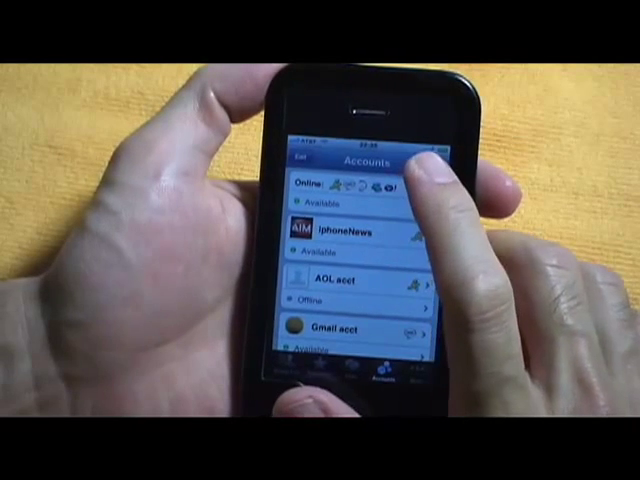
click(410, 180)
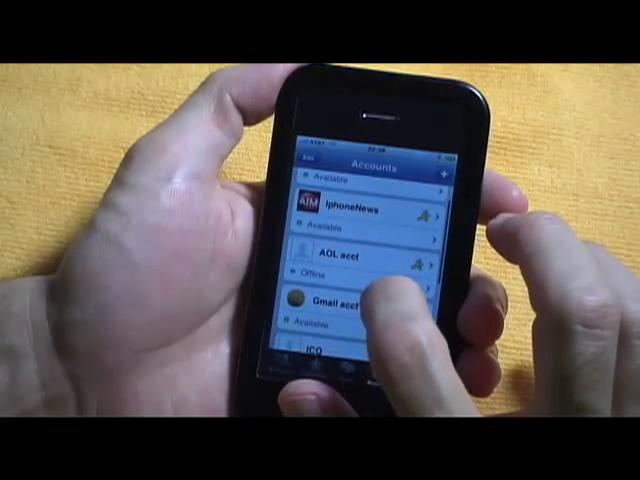
scroll(down, 3)
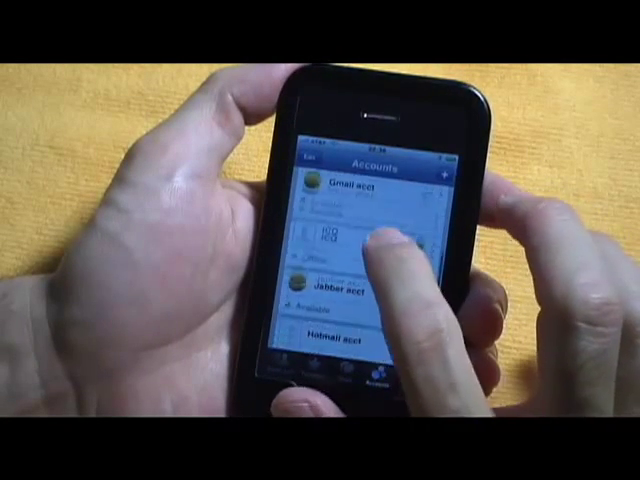
scroll(down, 3)
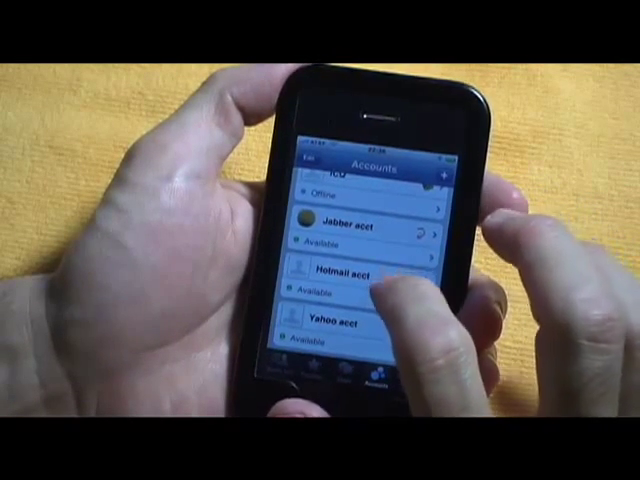
scroll(down, 3)
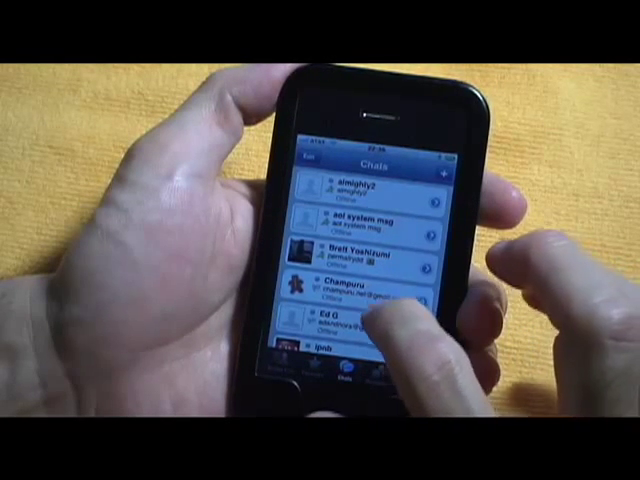
scroll(down, 3)
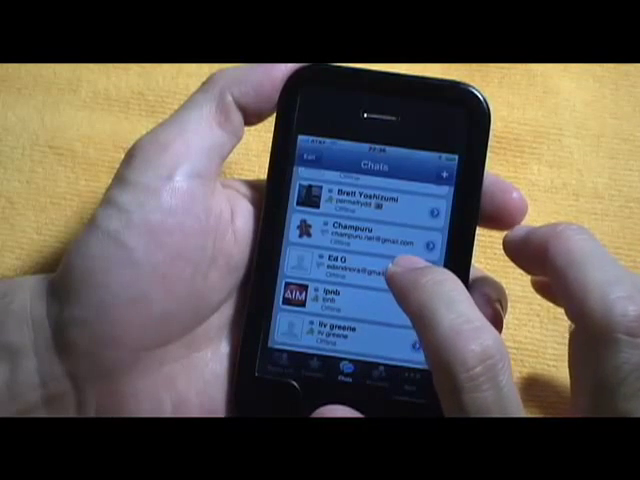
click(340, 270)
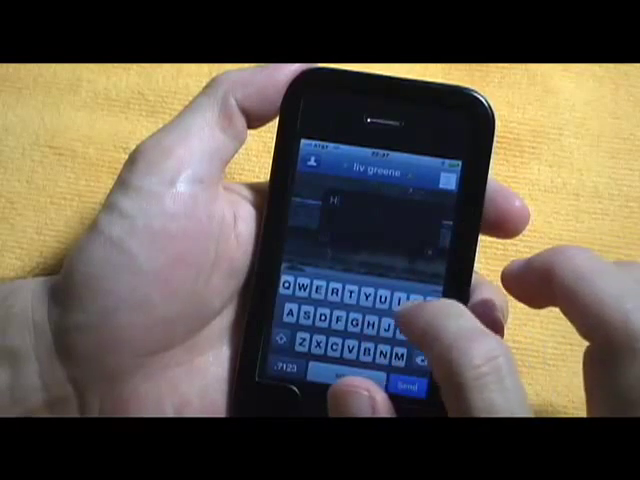
click(358, 295)
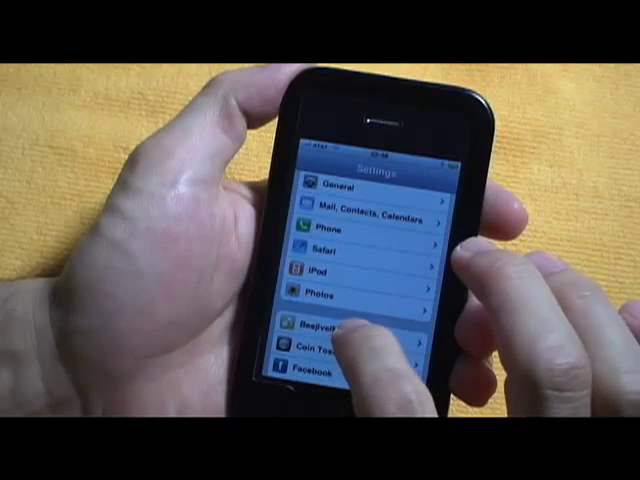
Step: Open BeejiveIM's Settings page and scroll down to Network and Push, Session Timeout and Log Level
click(330, 331)
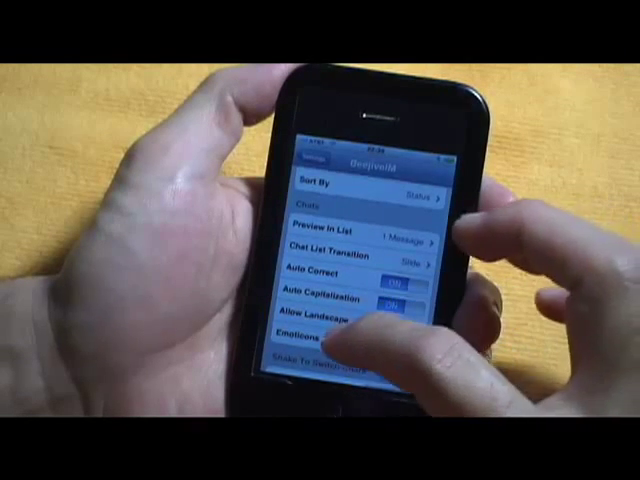
scroll(down, 3)
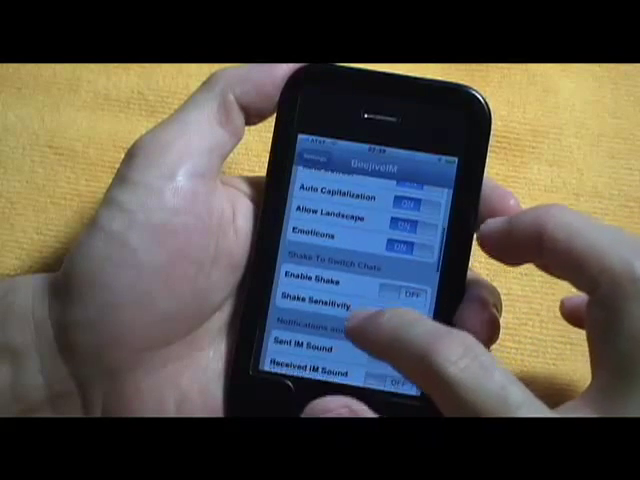
scroll(down, 3)
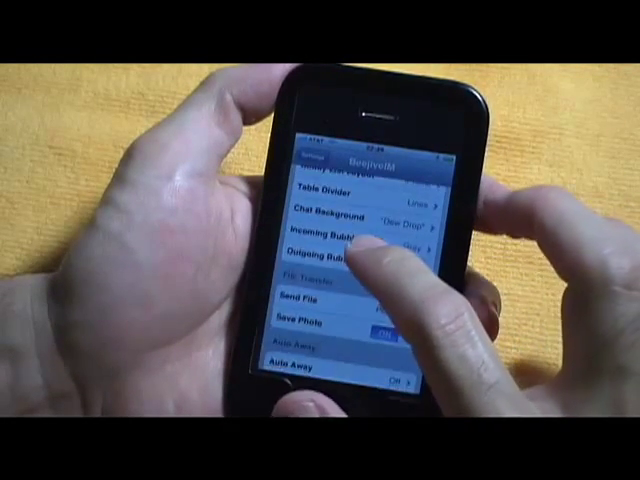
scroll(down, 3)
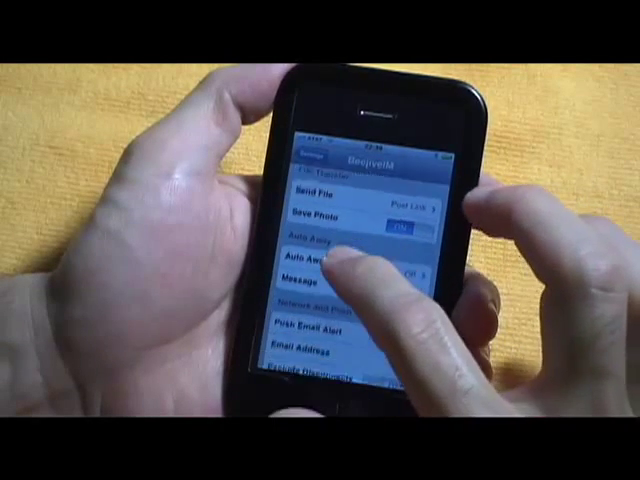
scroll(down, 3)
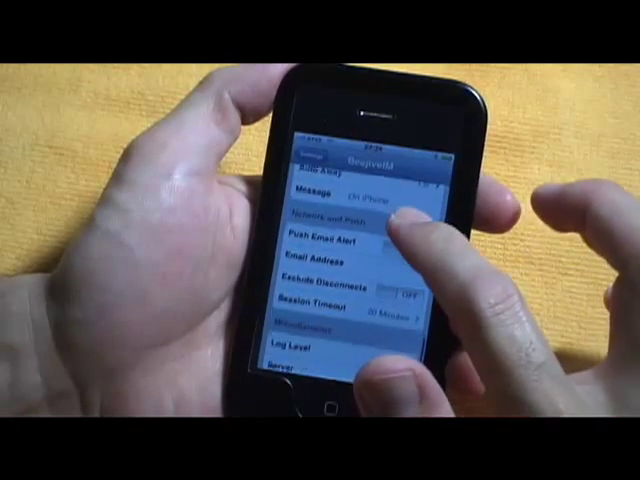